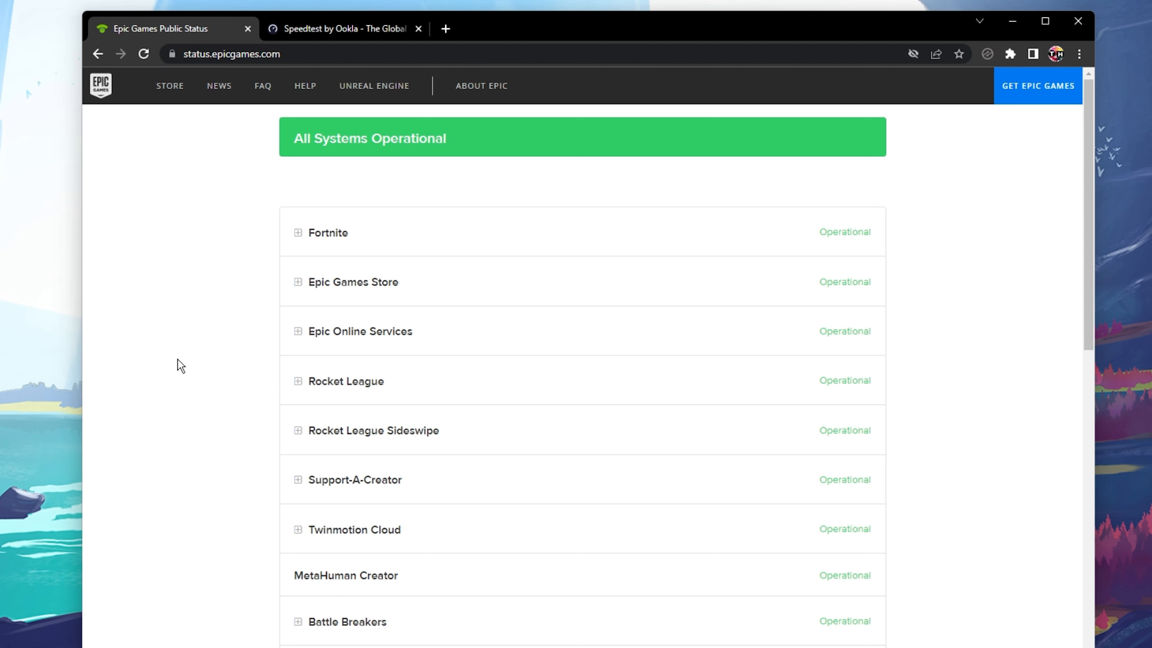
mouse_move(218, 362)
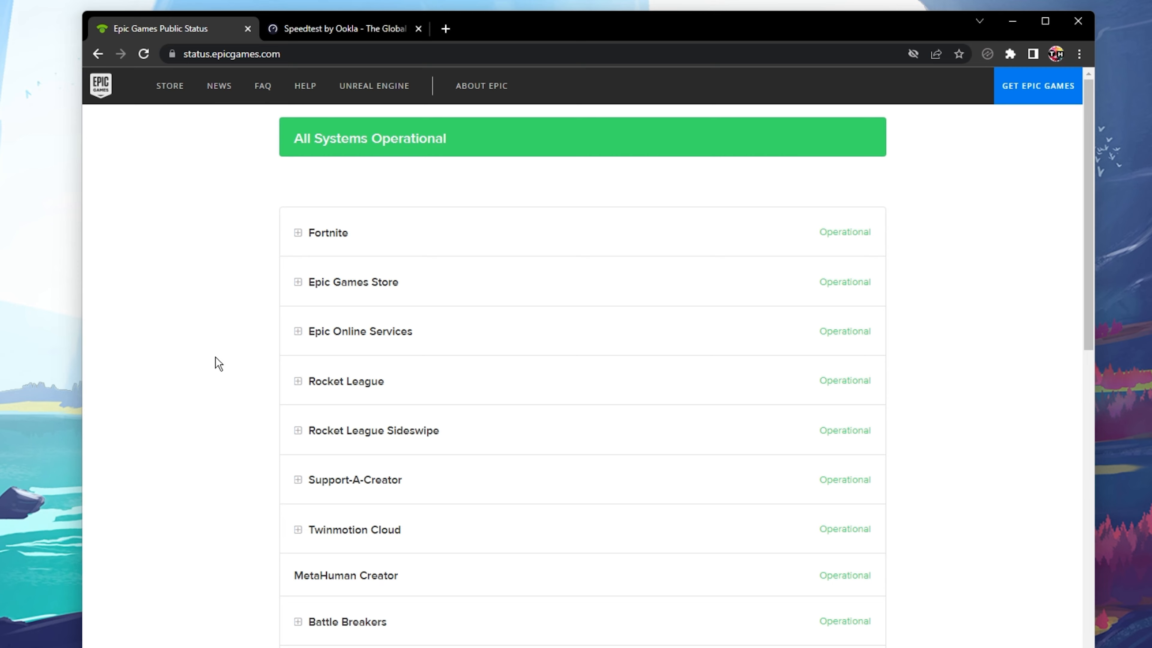
mouse_move(218, 340)
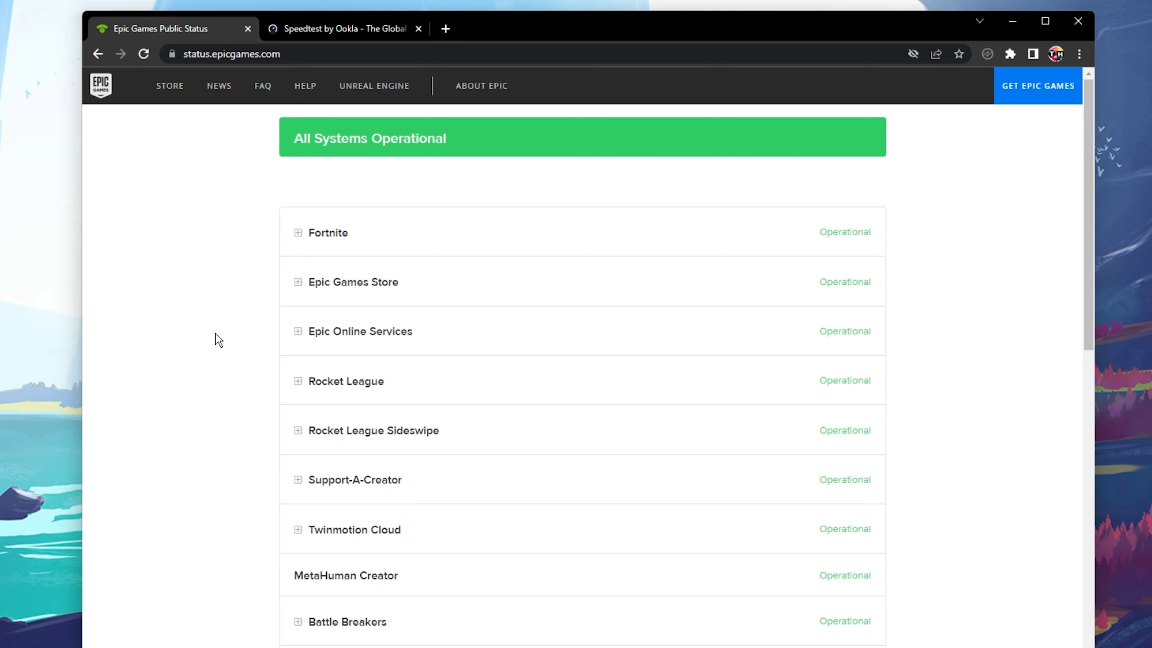
Step: Expand the Fortnite entry on status.epicgames.com to show each service's status
left_click(231, 53)
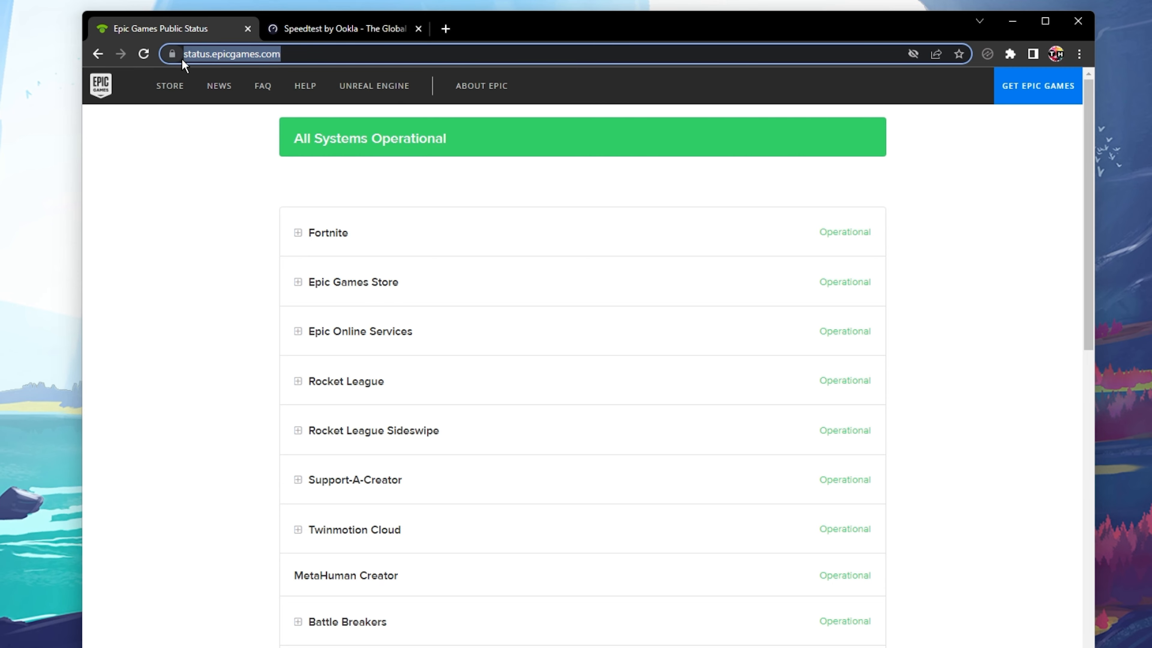
left_click(230, 251)
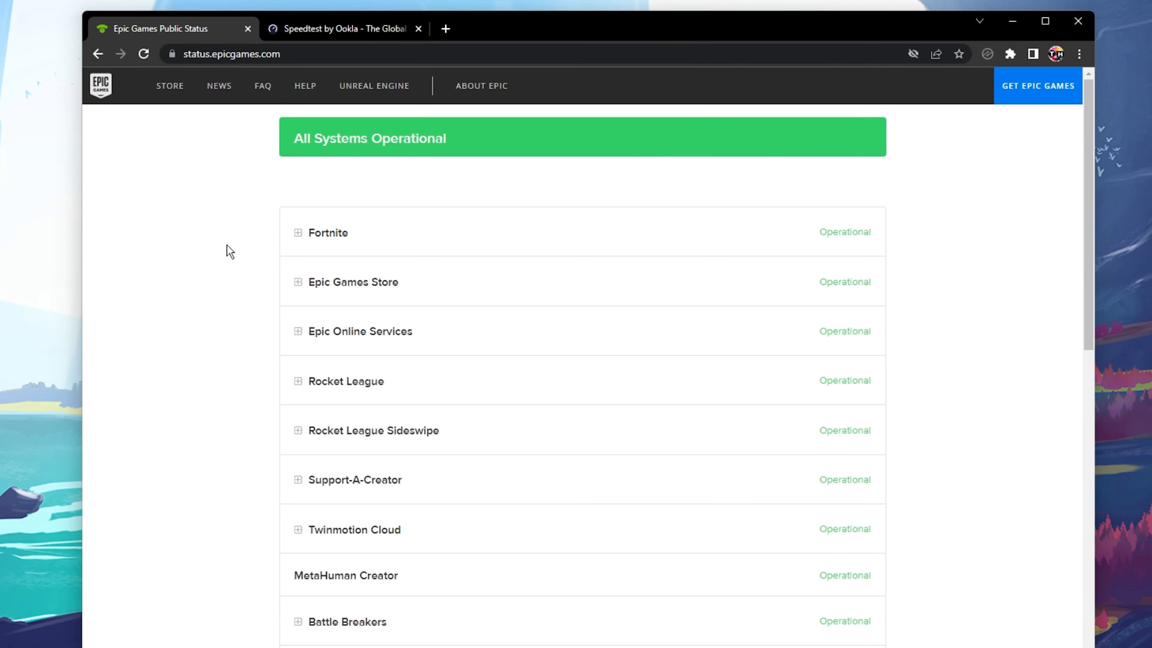
left_click(297, 232)
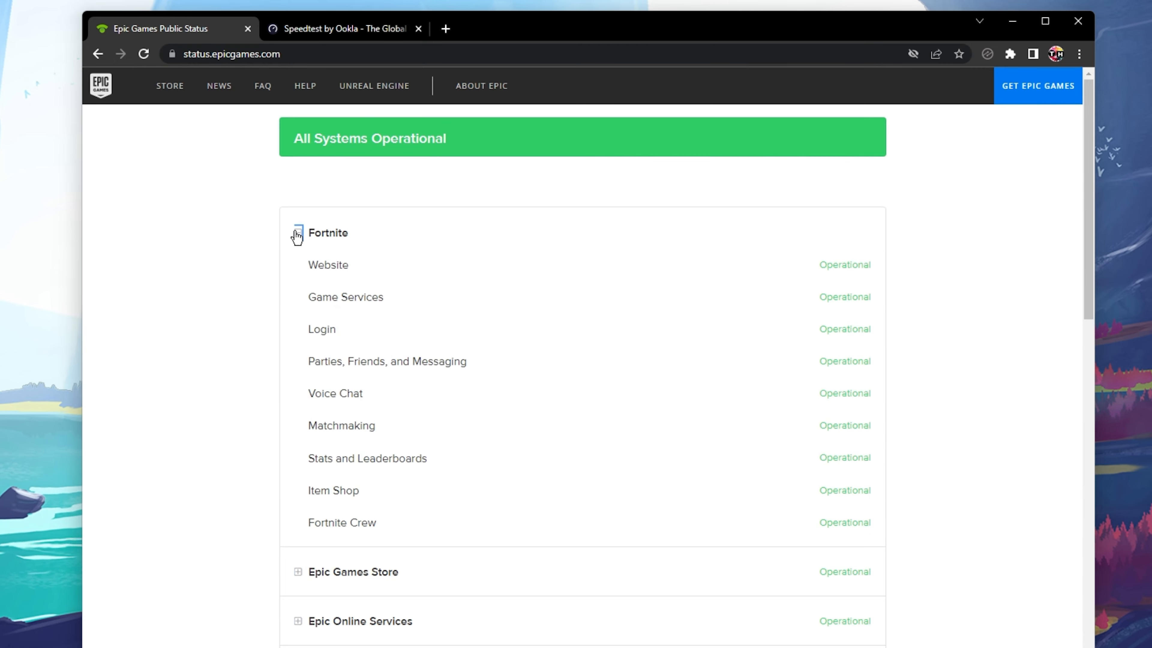
scroll("down", 3)
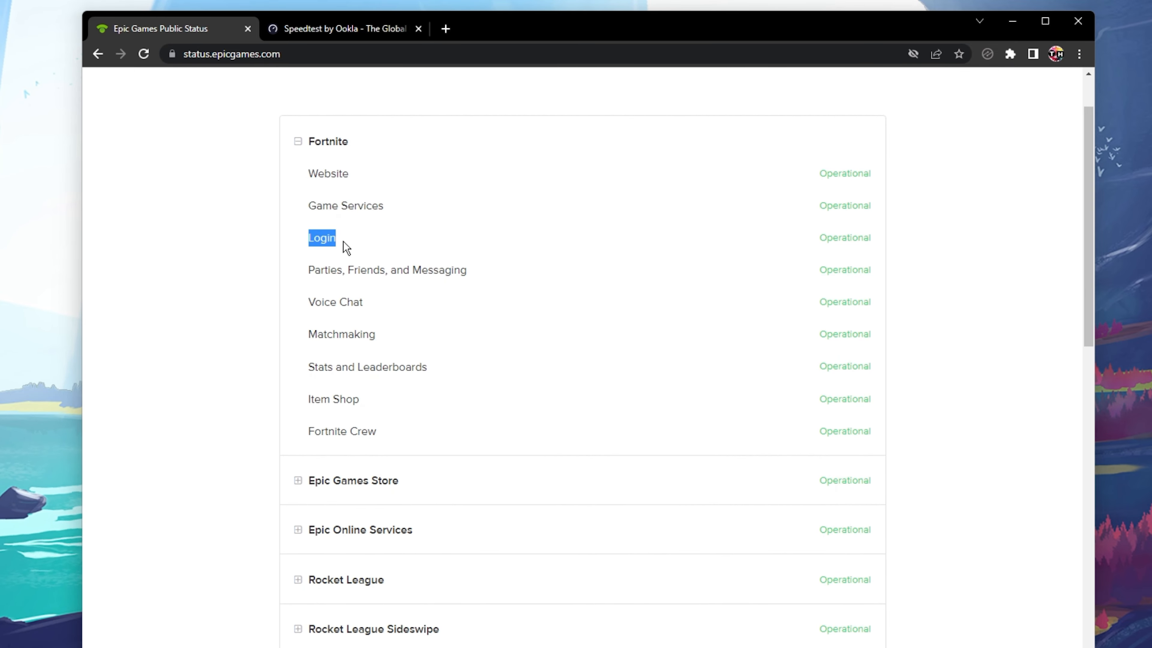
double_click(341, 334)
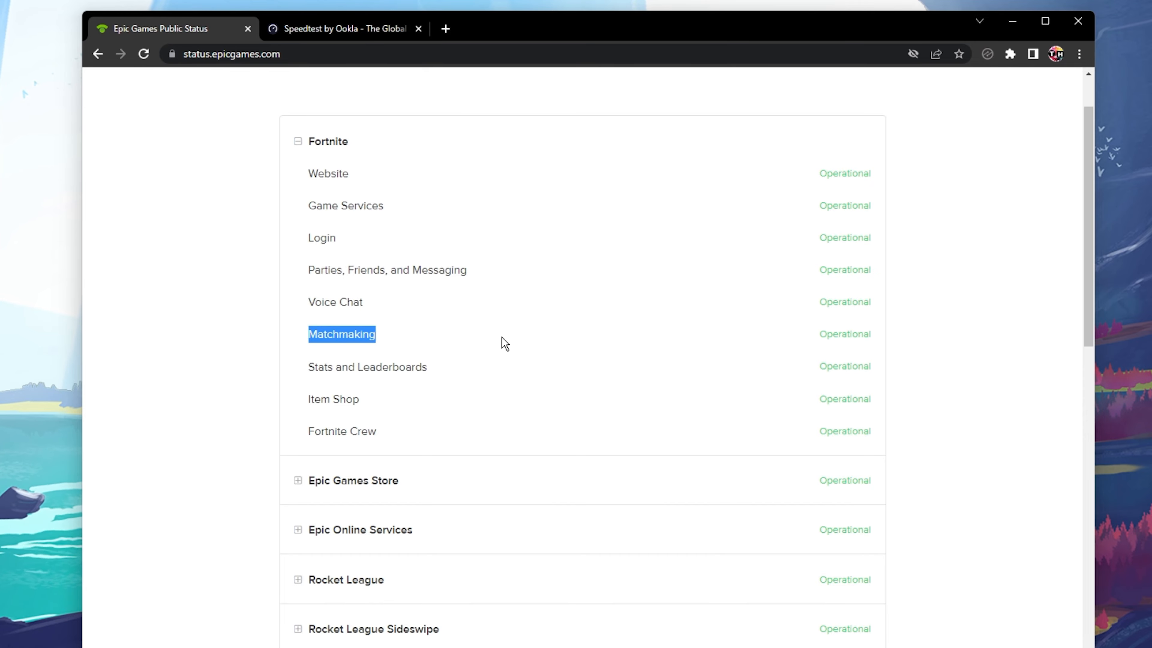
scroll("down", 3)
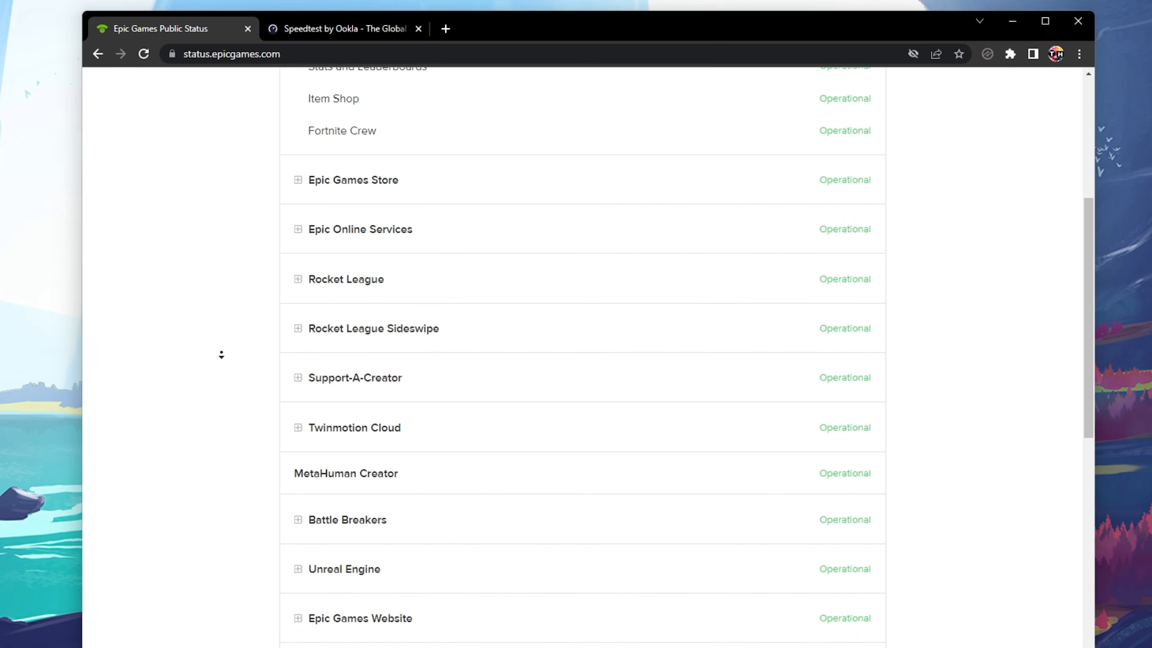
scroll("down", 3)
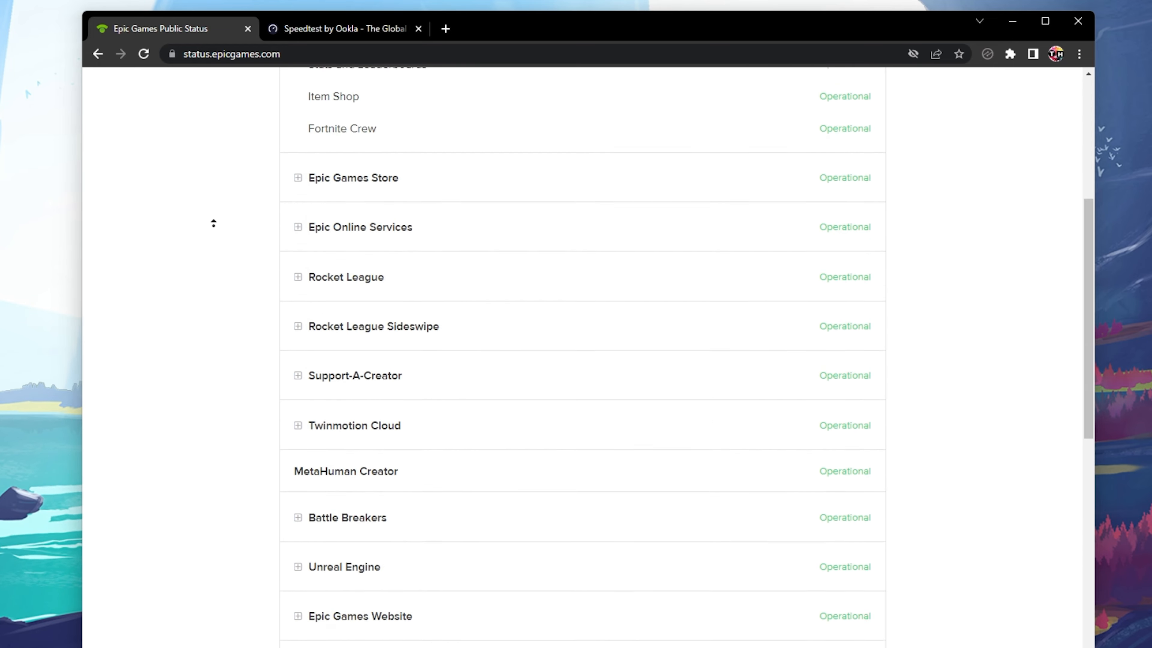
scroll("up", 3)
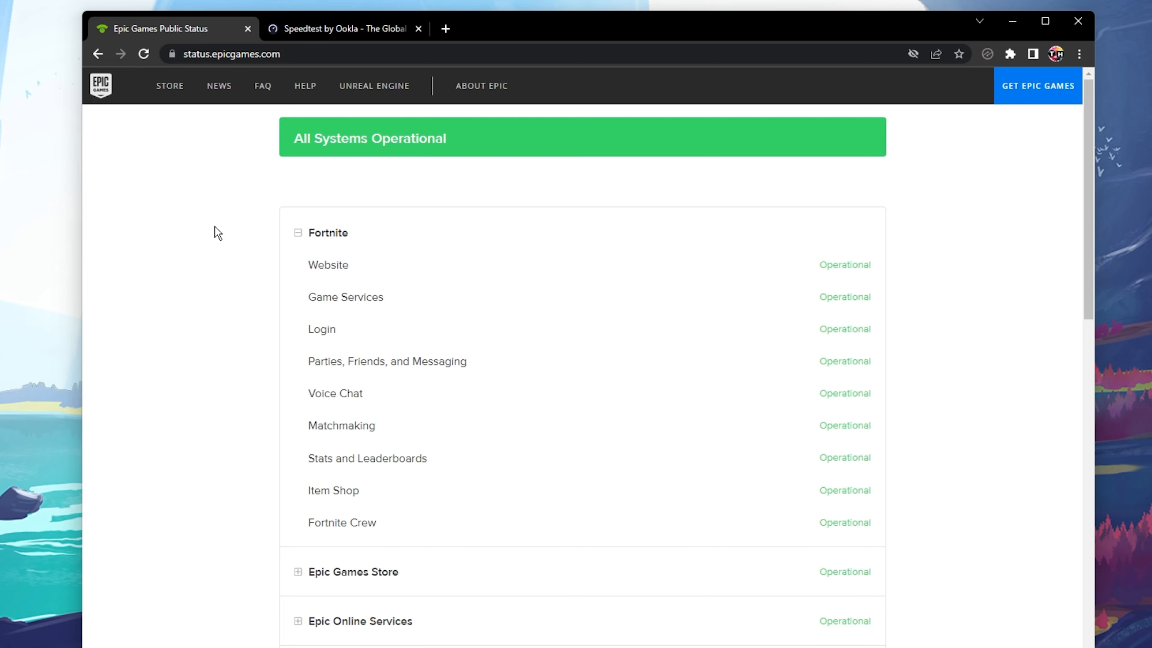
mouse_move(278, 144)
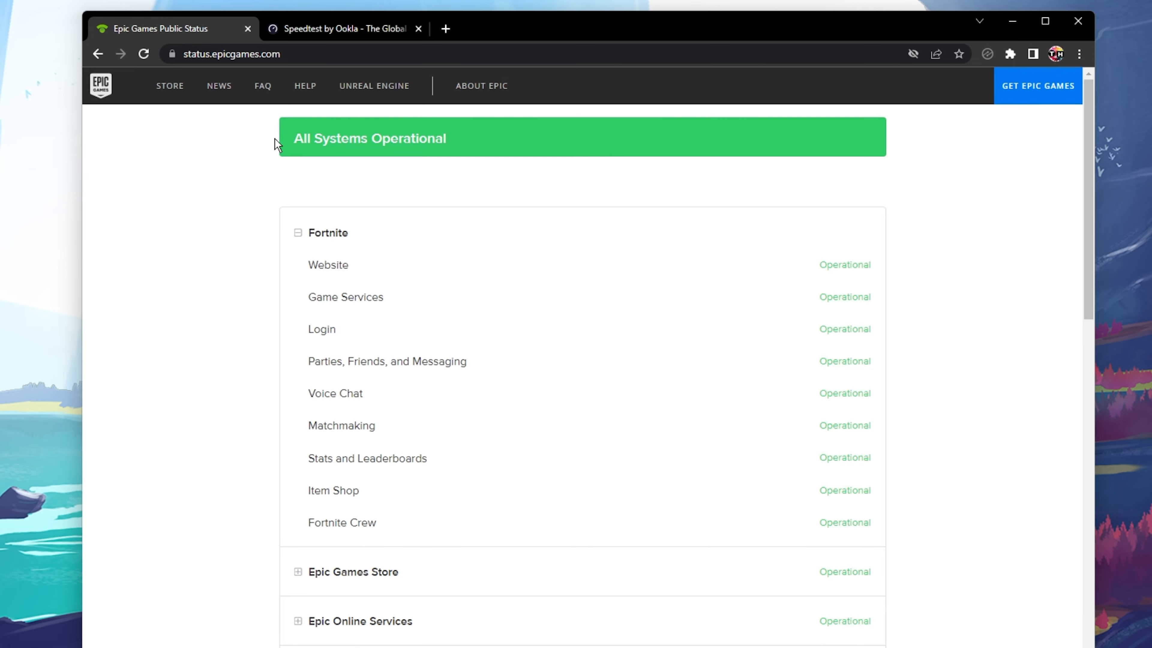
left_click(341, 29)
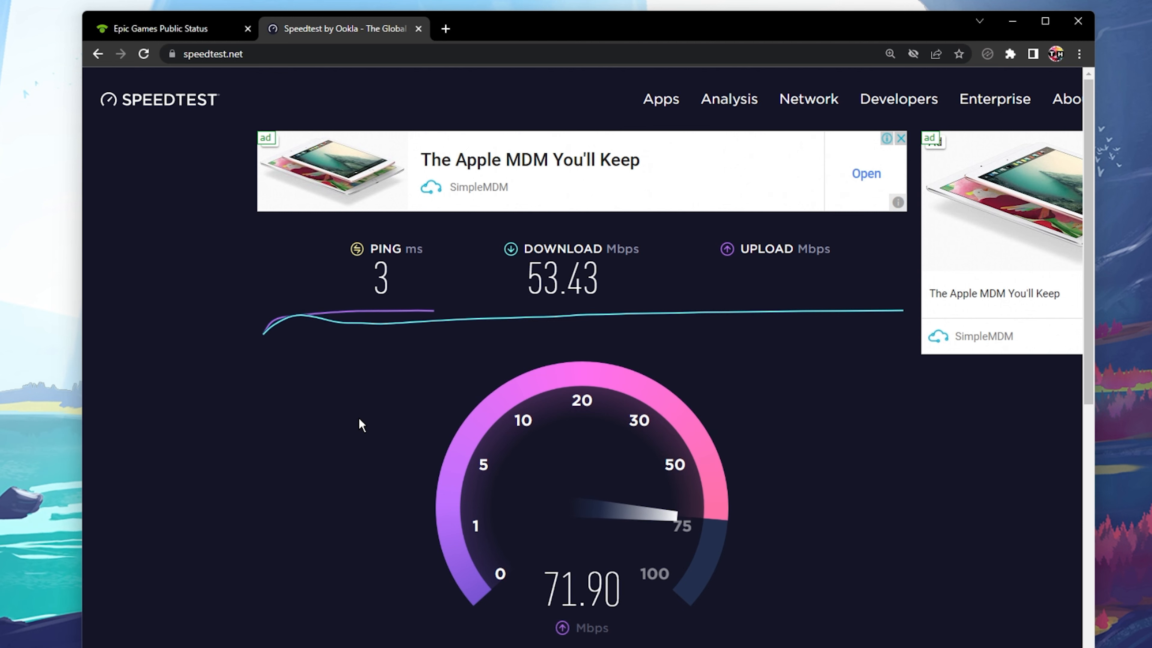
mouse_move(617, 350)
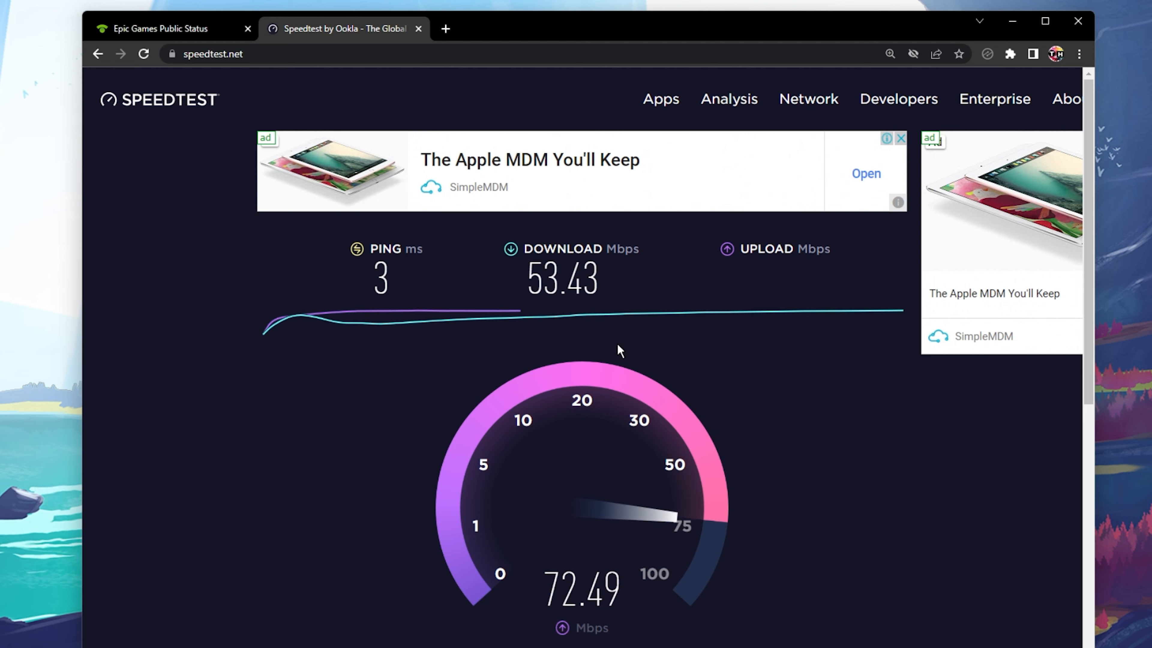
mouse_move(717, 295)
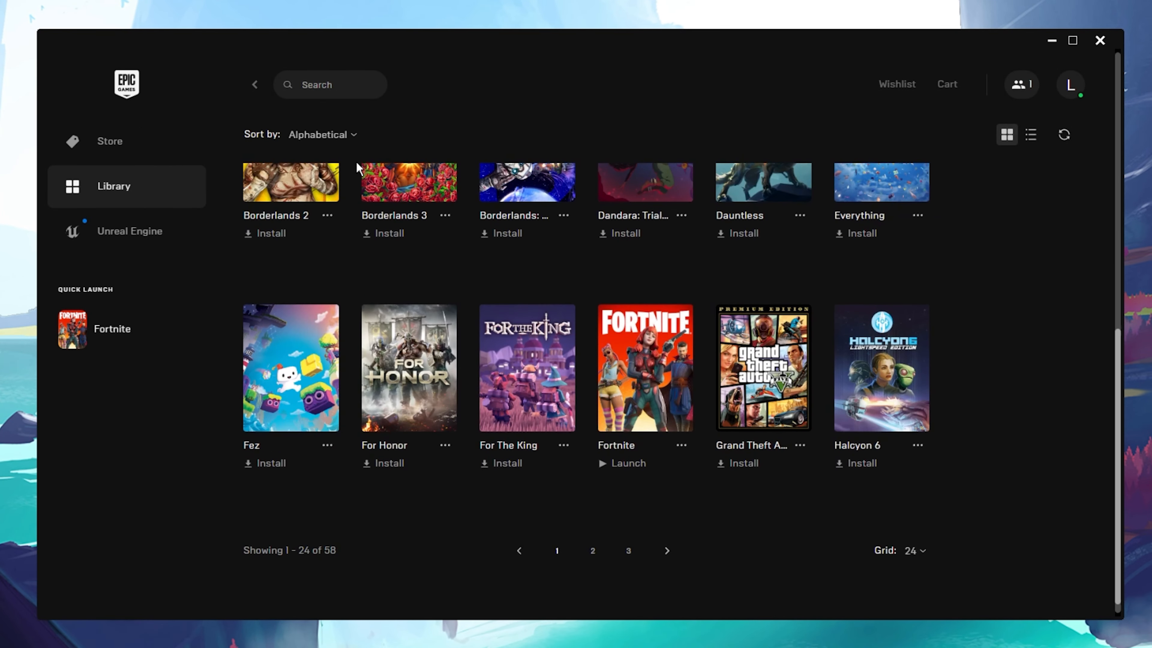
mouse_move(681, 449)
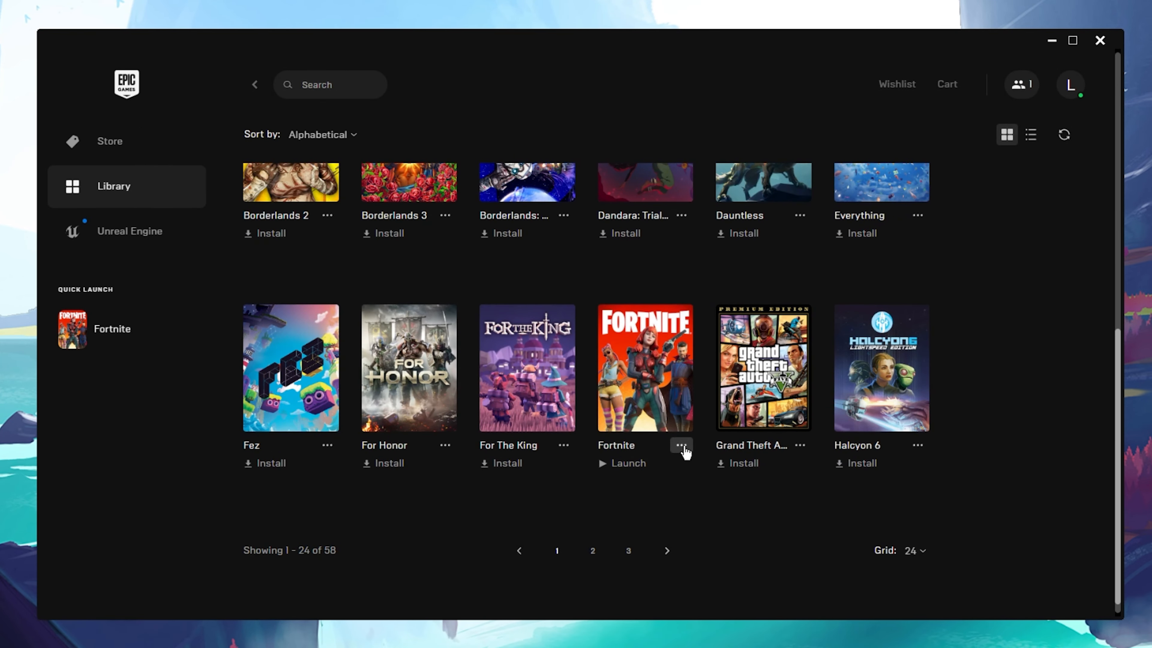
Step: Start verifying Fortnite's game files from its actions menu and show the progress
left_click(680, 449)
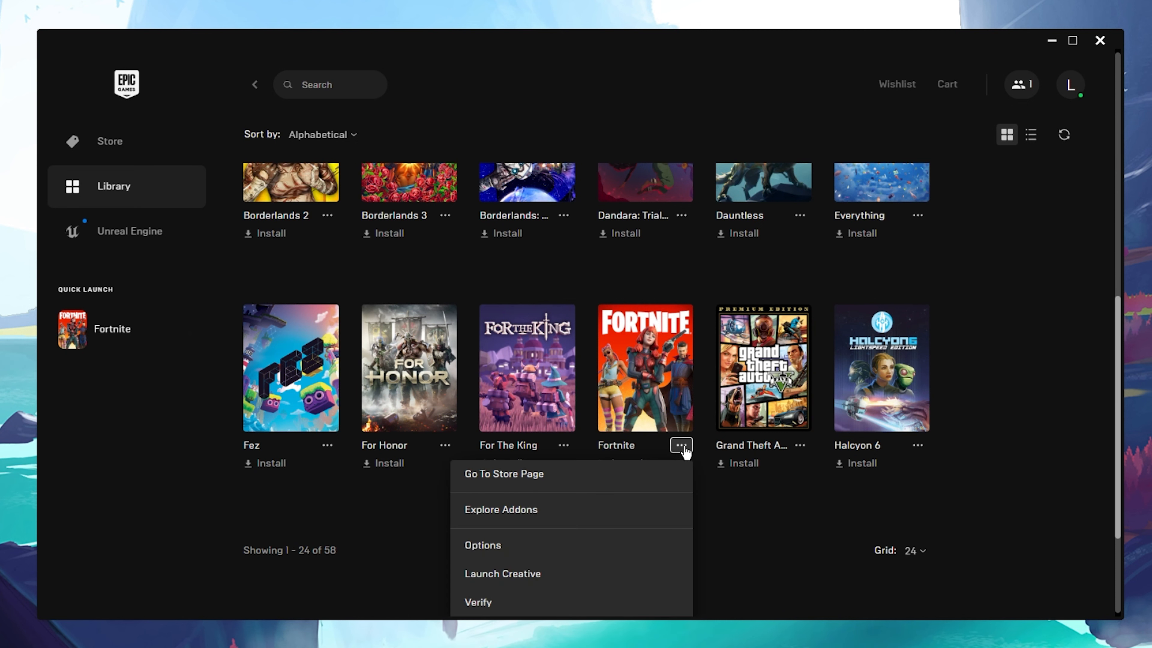
left_click(539, 606)
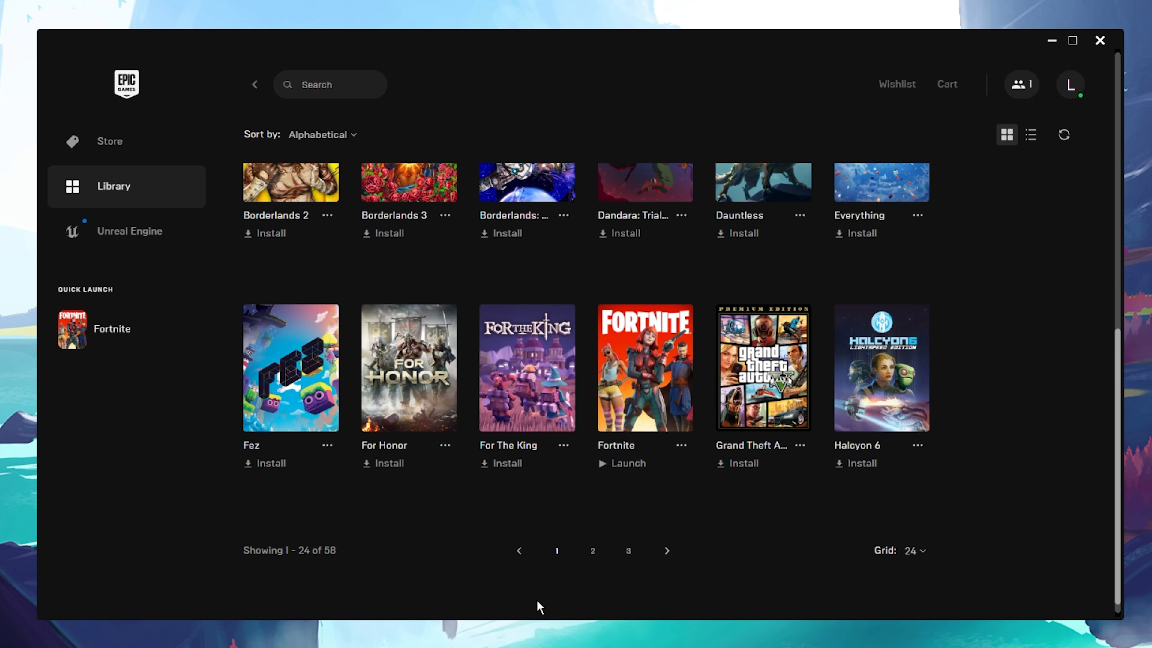
mouse_move(433, 510)
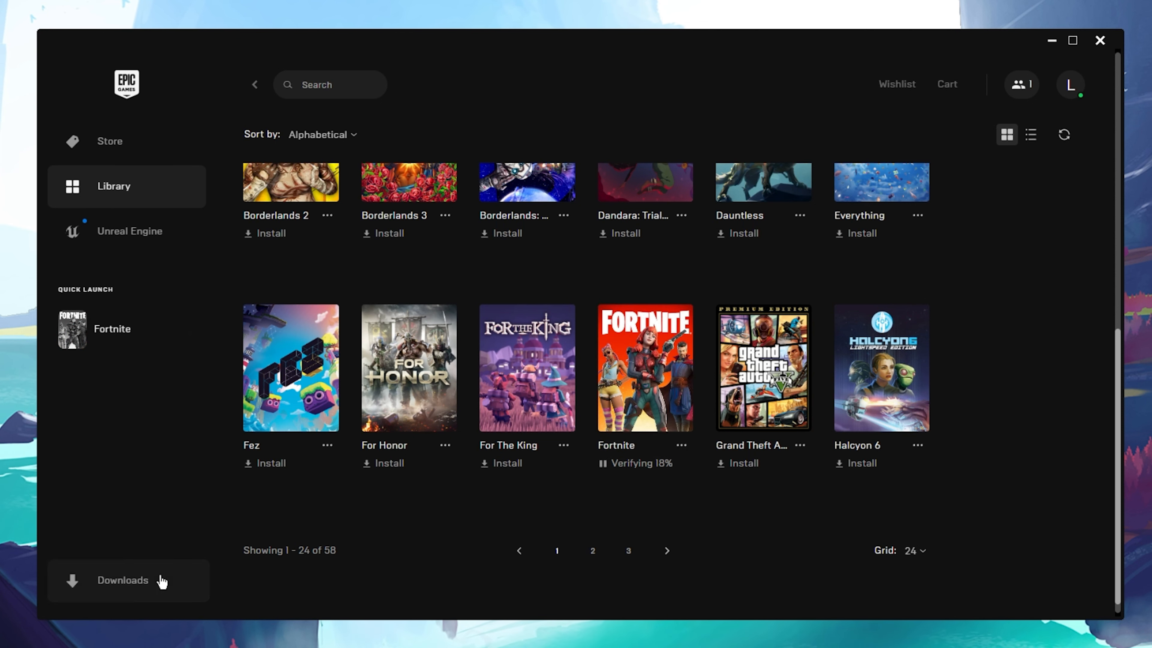
left_click(129, 581)
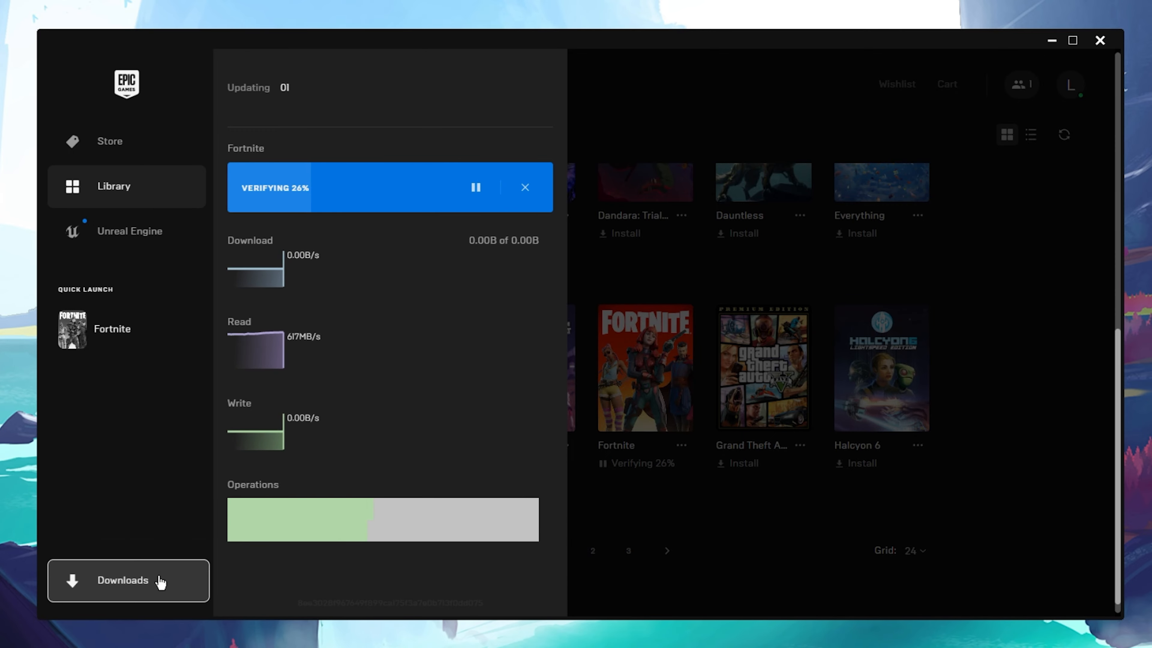
Step: Show the Downloads panel with the Fortnite verification progress
left_click(129, 580)
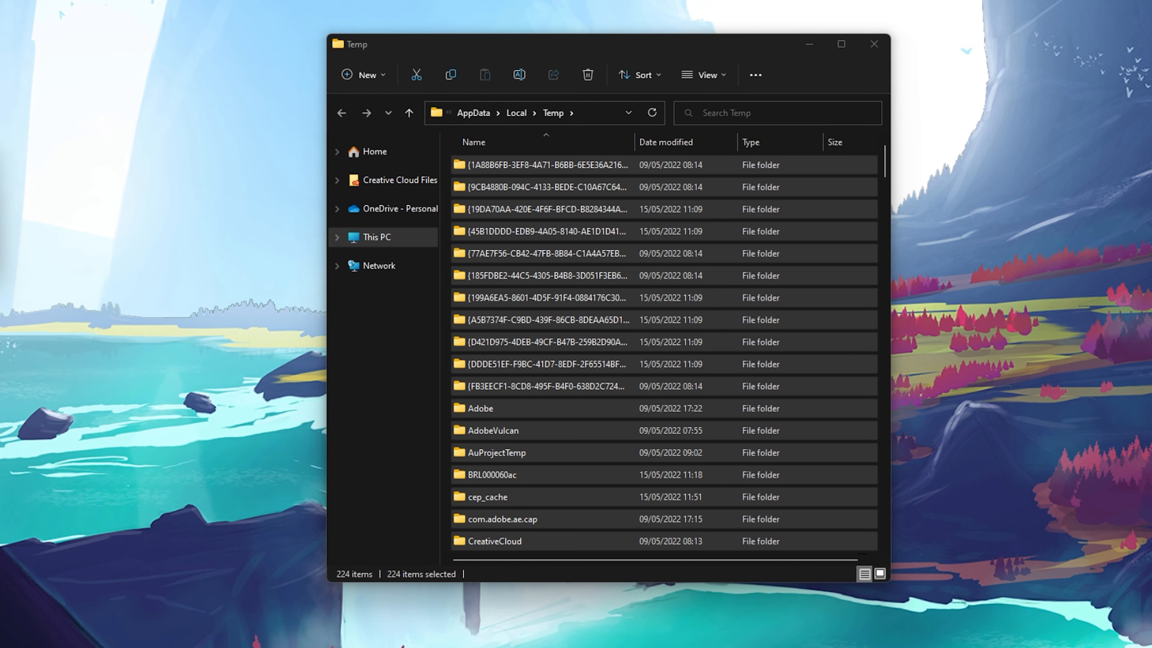
Step: Permanently delete all 224 Temp items too big to recycle, then bring up the desktop menu
left_click(587, 75)
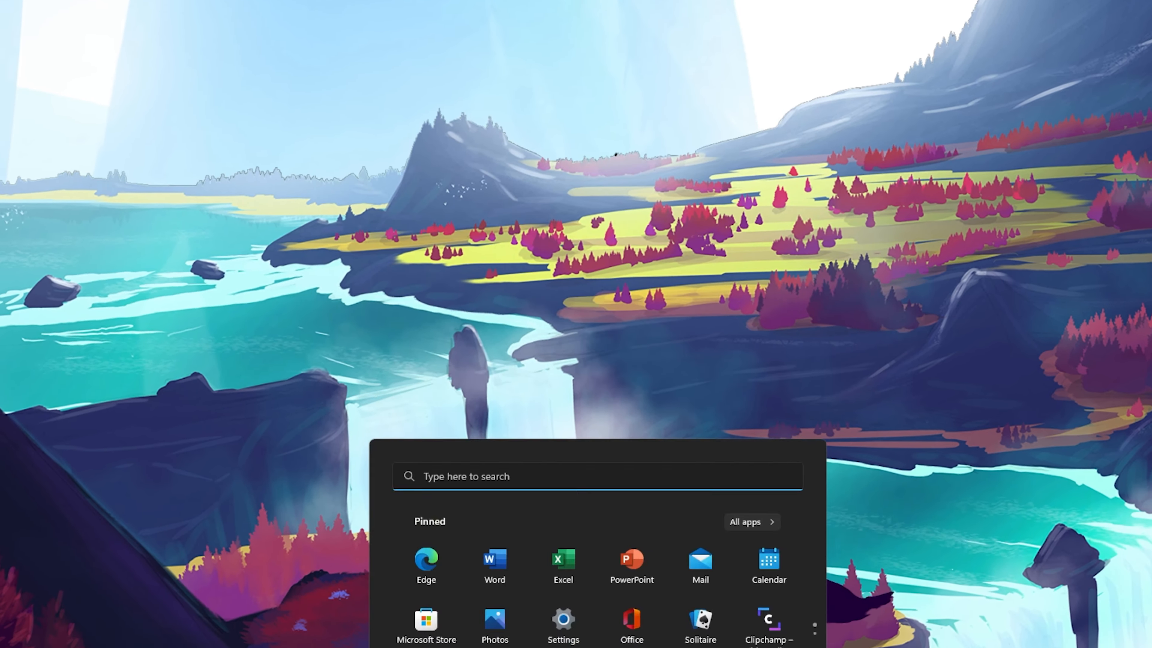
type("storage")
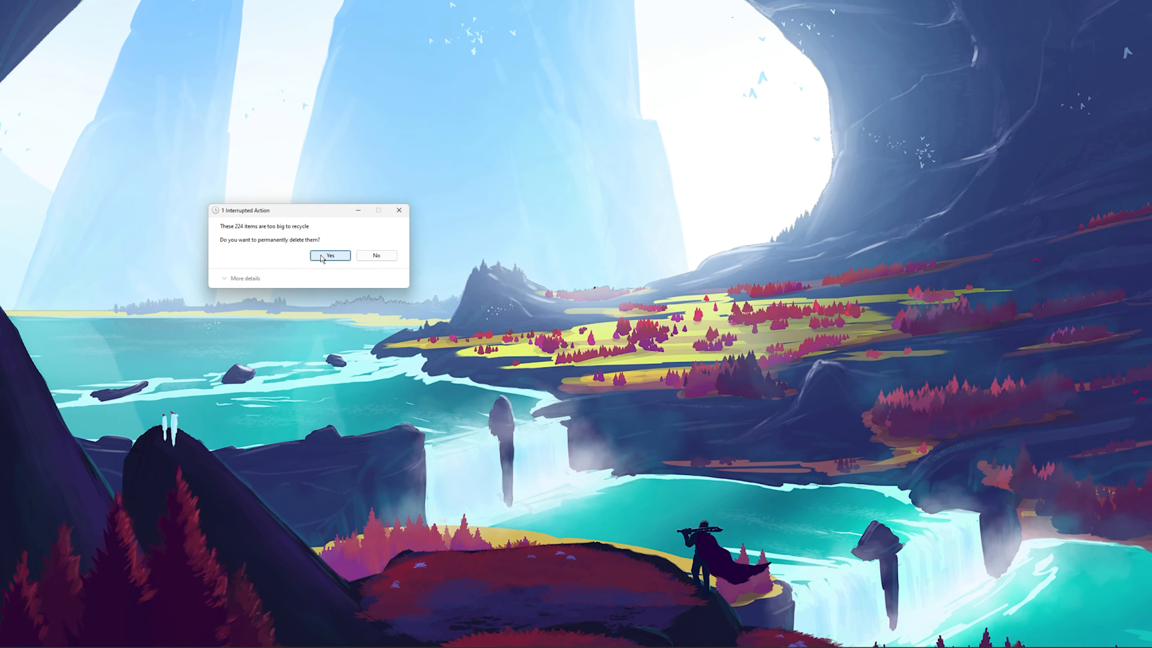
left_click(330, 256)
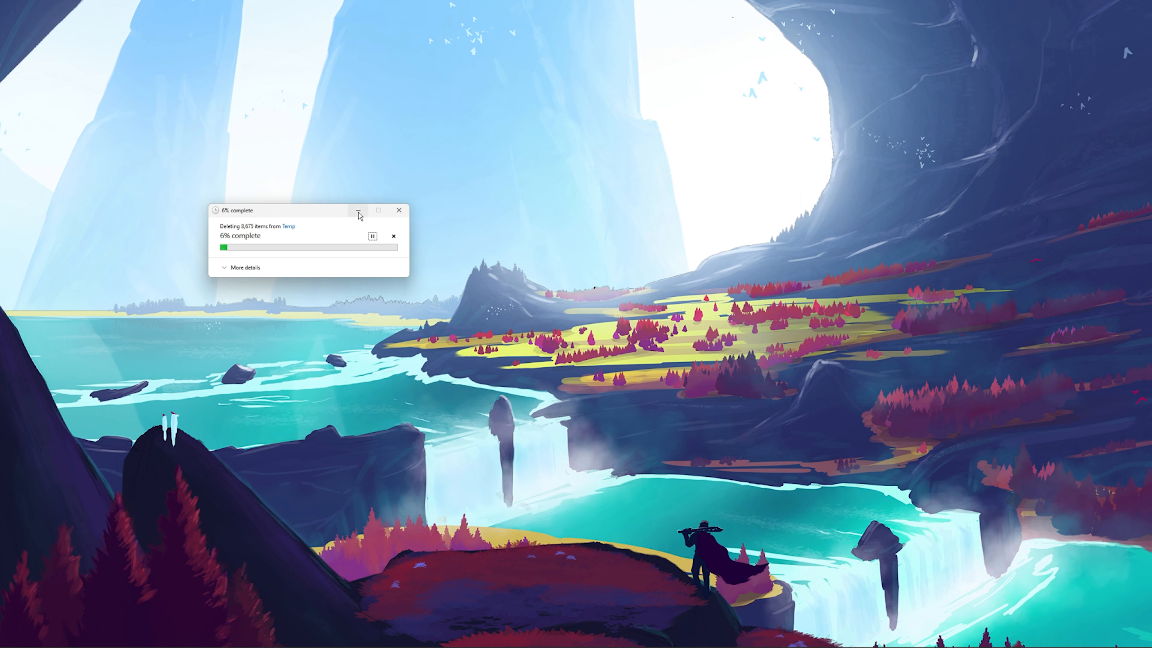
right_click(426, 187)
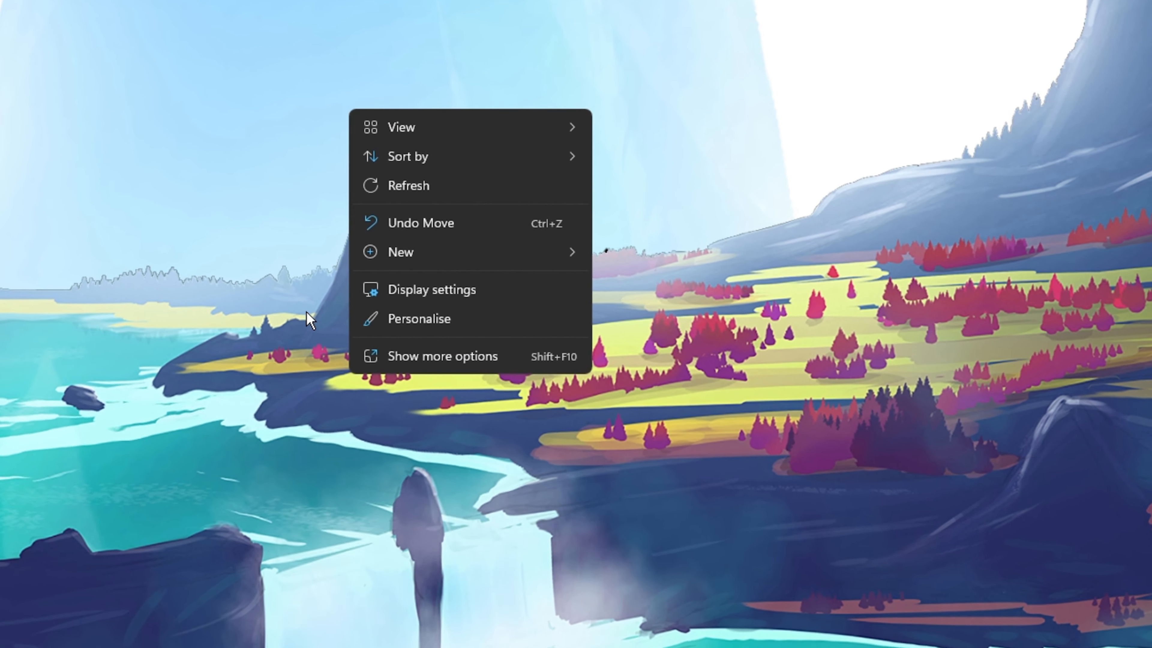
Step: Show Display settings and check the resolution reads 3440 × 1440 (Recommended)
left_click(432, 288)
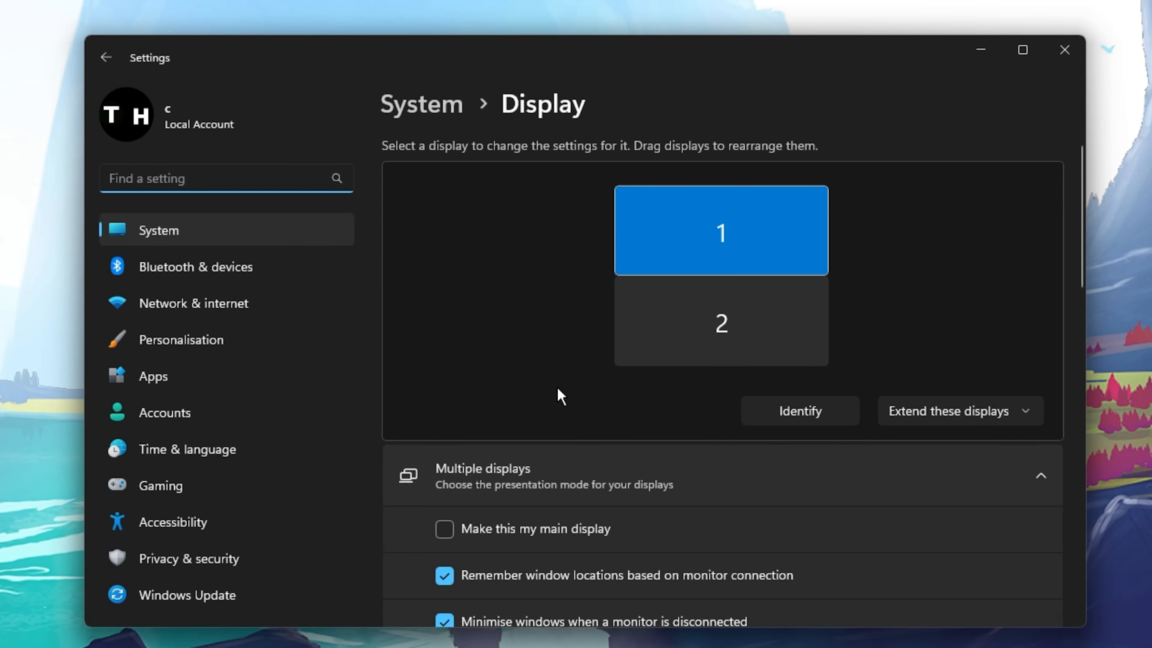
mouse_move(1087, 187)
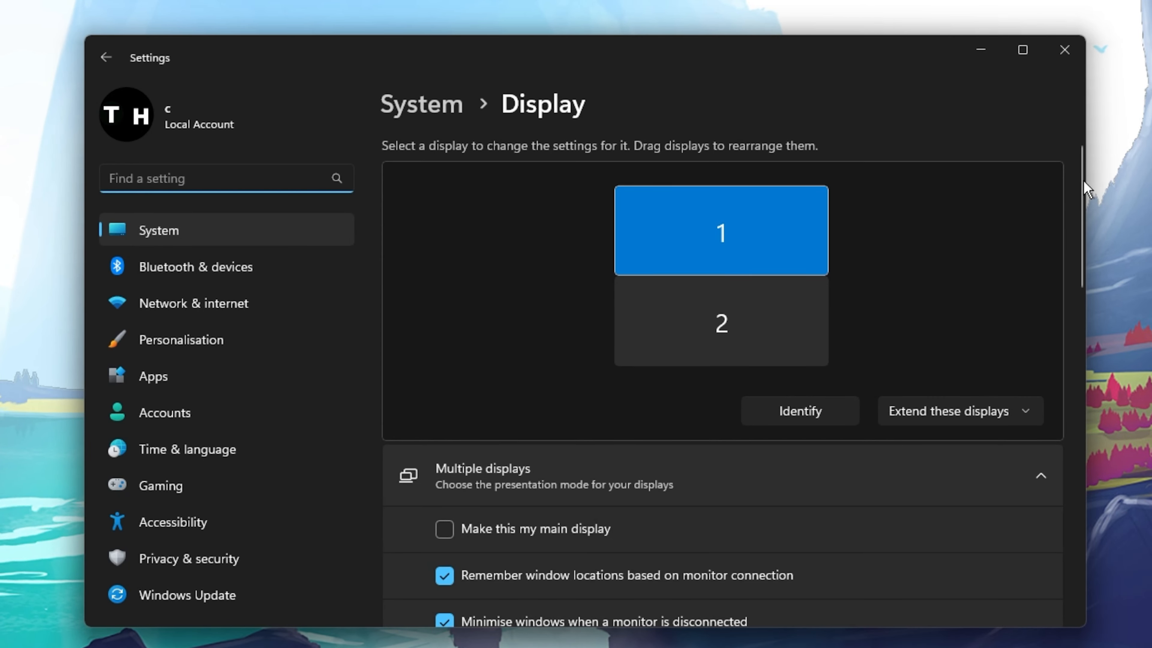
scroll("down", 3)
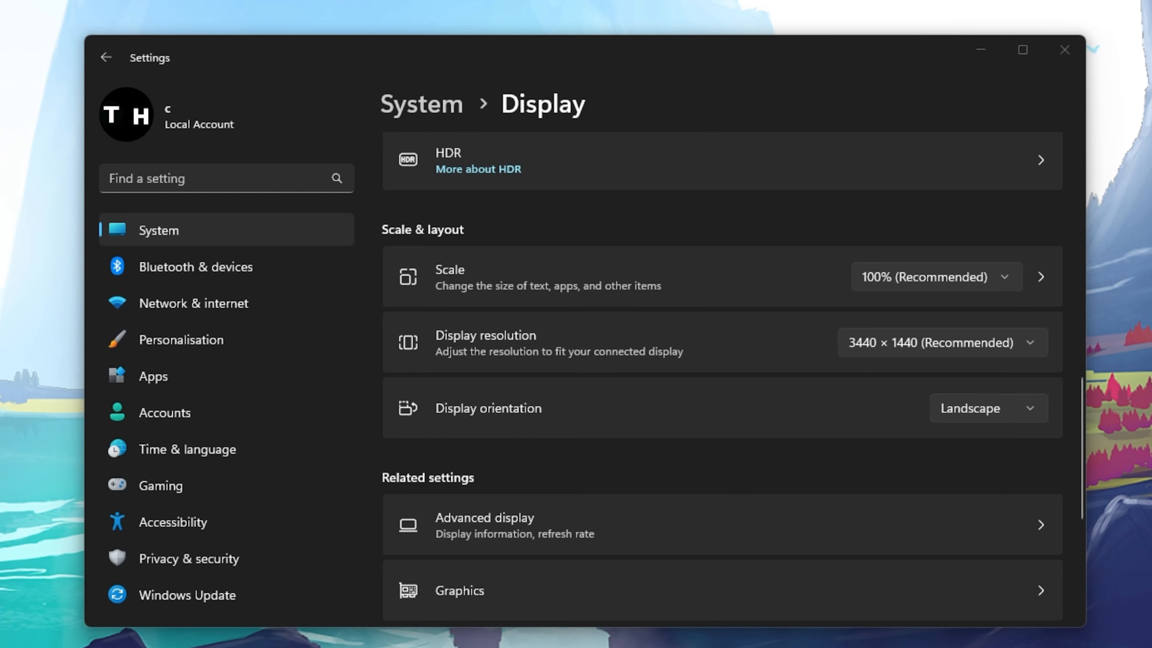
mouse_move(181, 339)
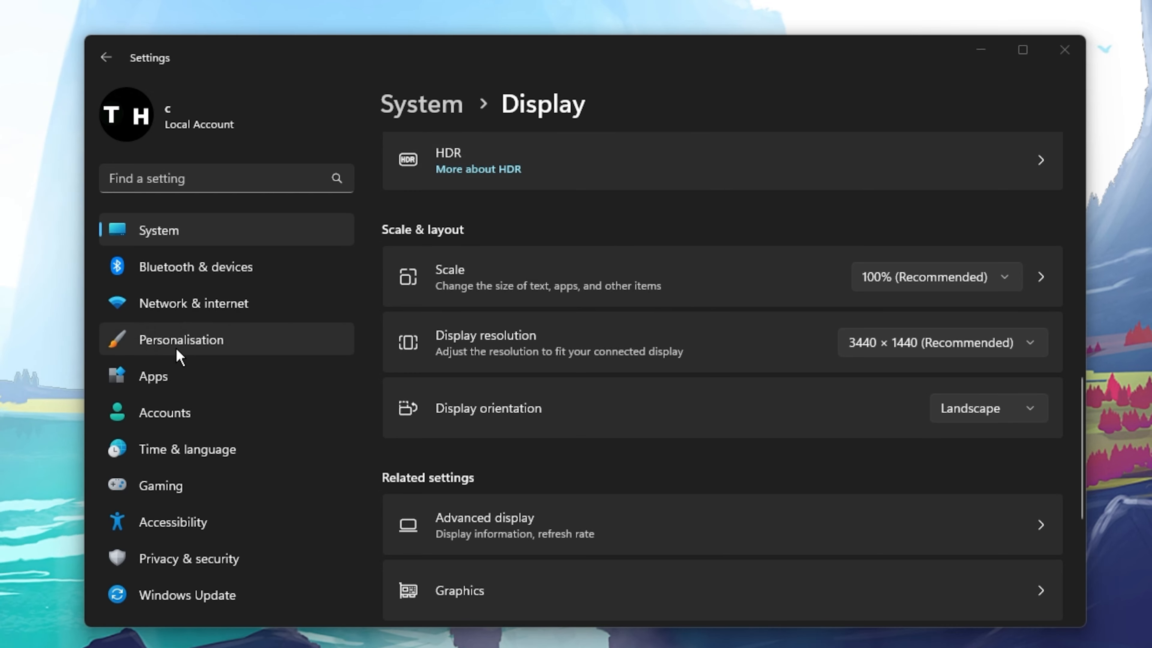
Step: Review the pending Windows Update restart options without restarting, then close Settings
left_click(187, 594)
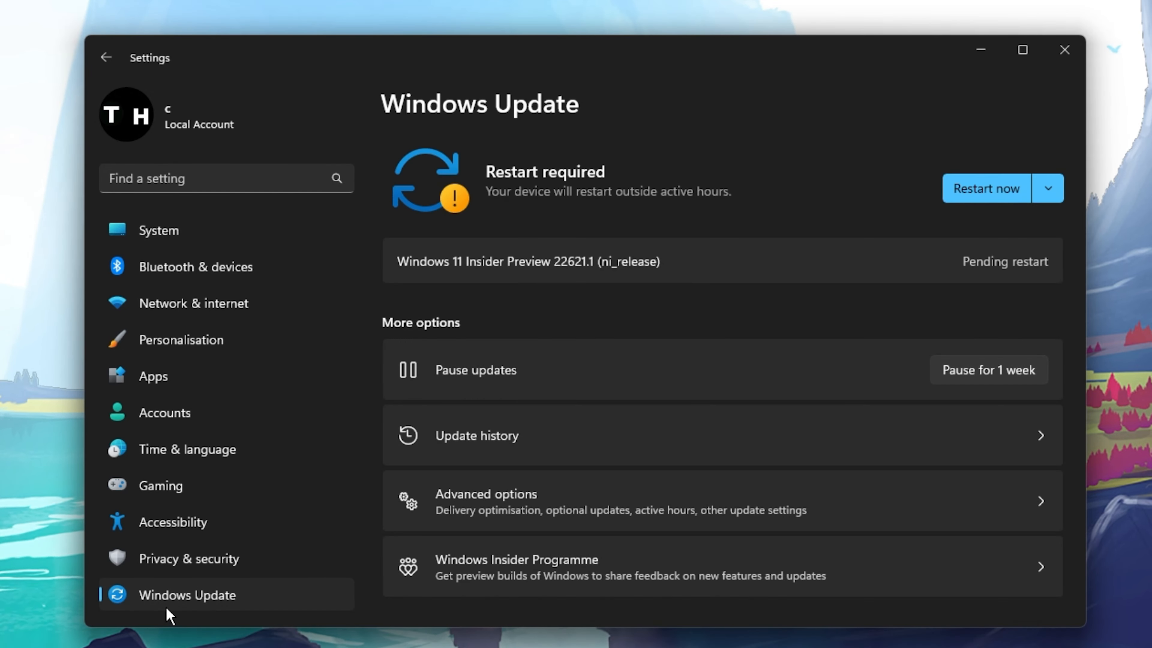
mouse_move(200, 616)
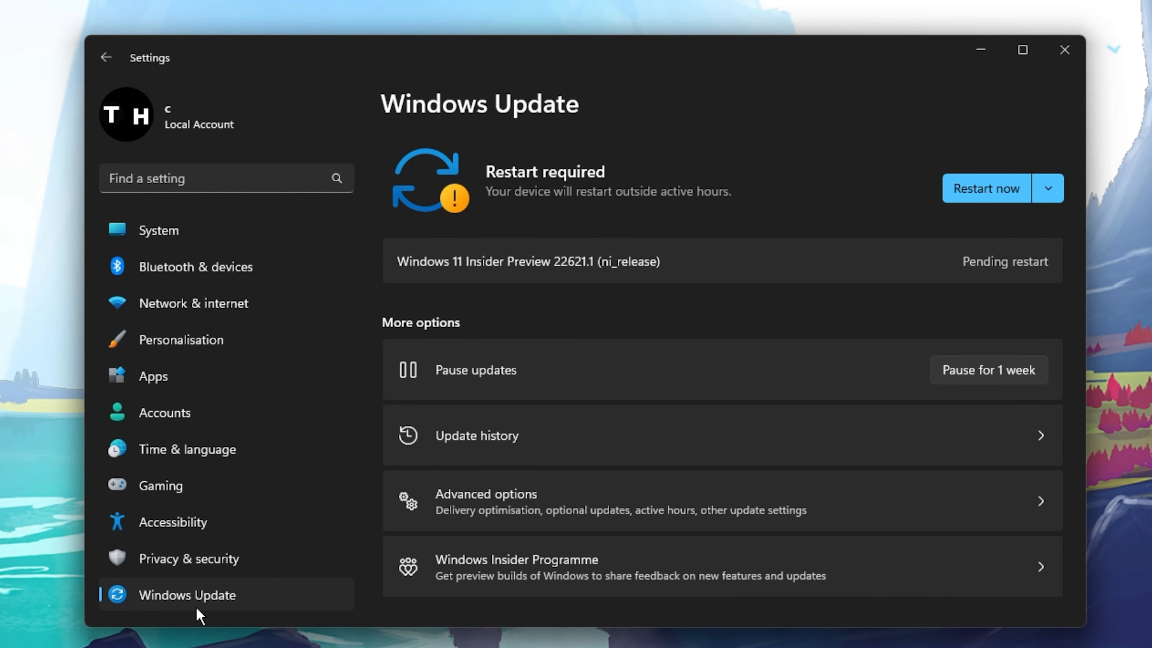
left_click(1048, 188)
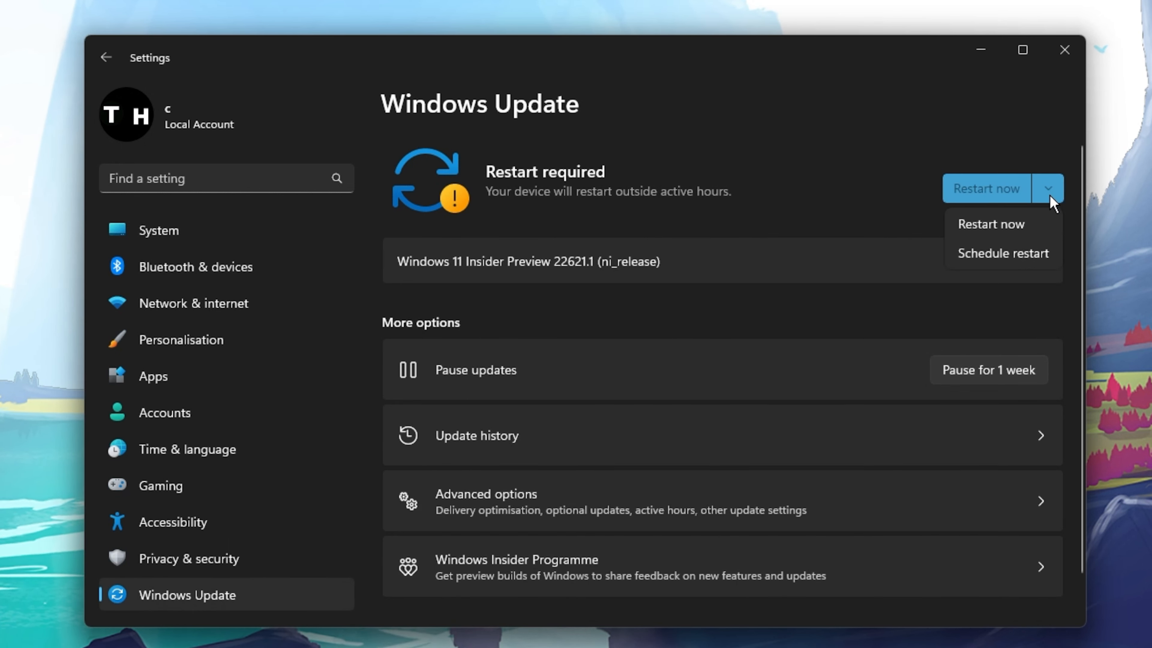
left_click(987, 188)
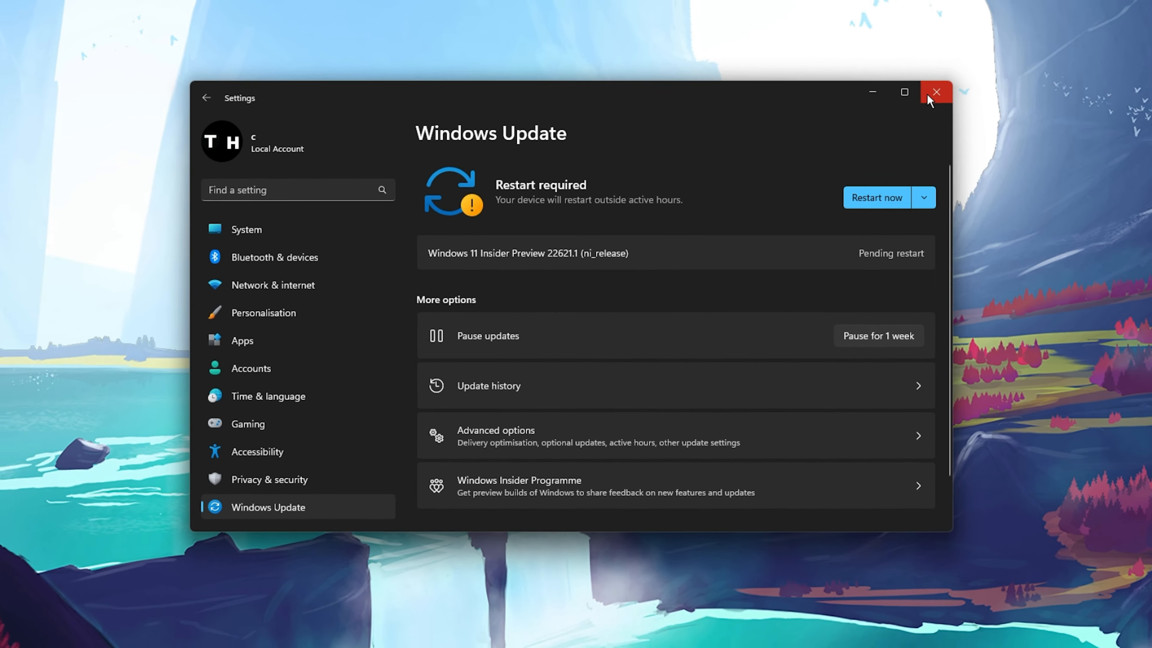
left_click(935, 92)
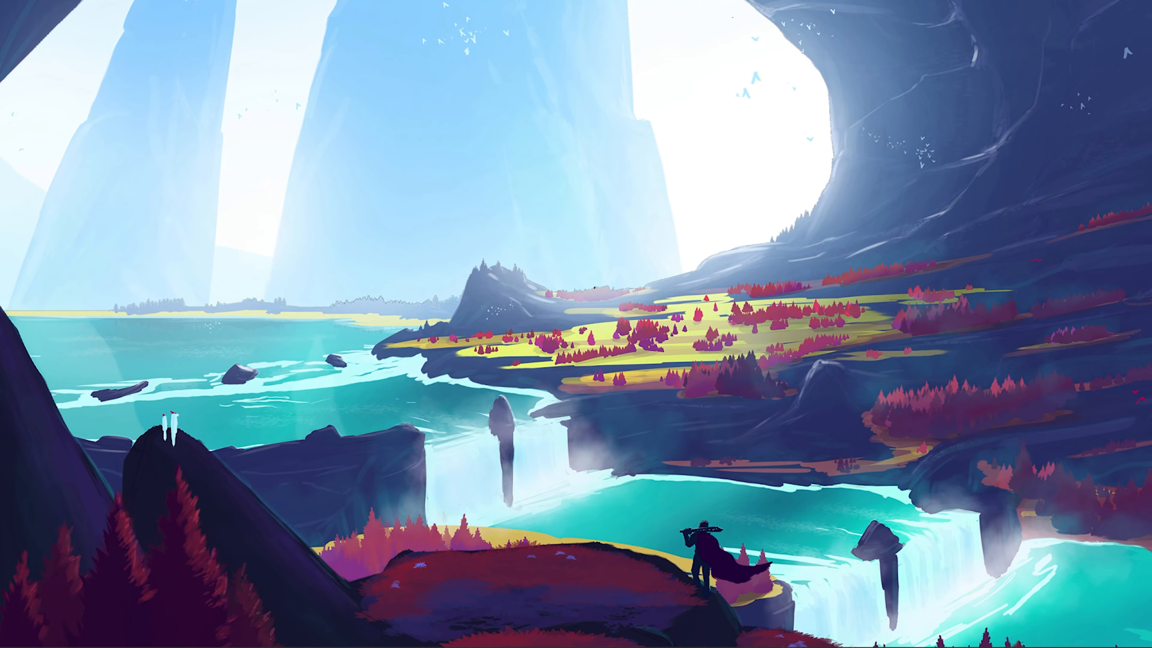
Step: Launch GeForce Experience from Start search and show Fortnite's game details
type("geforce Experience")
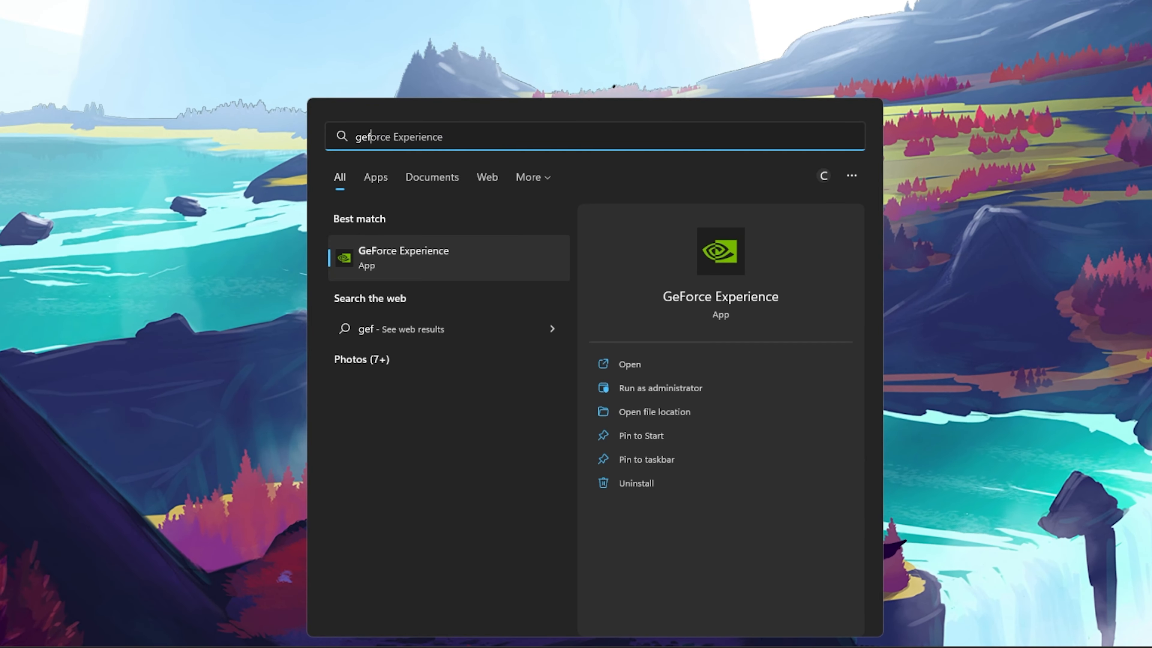
left_click(629, 364)
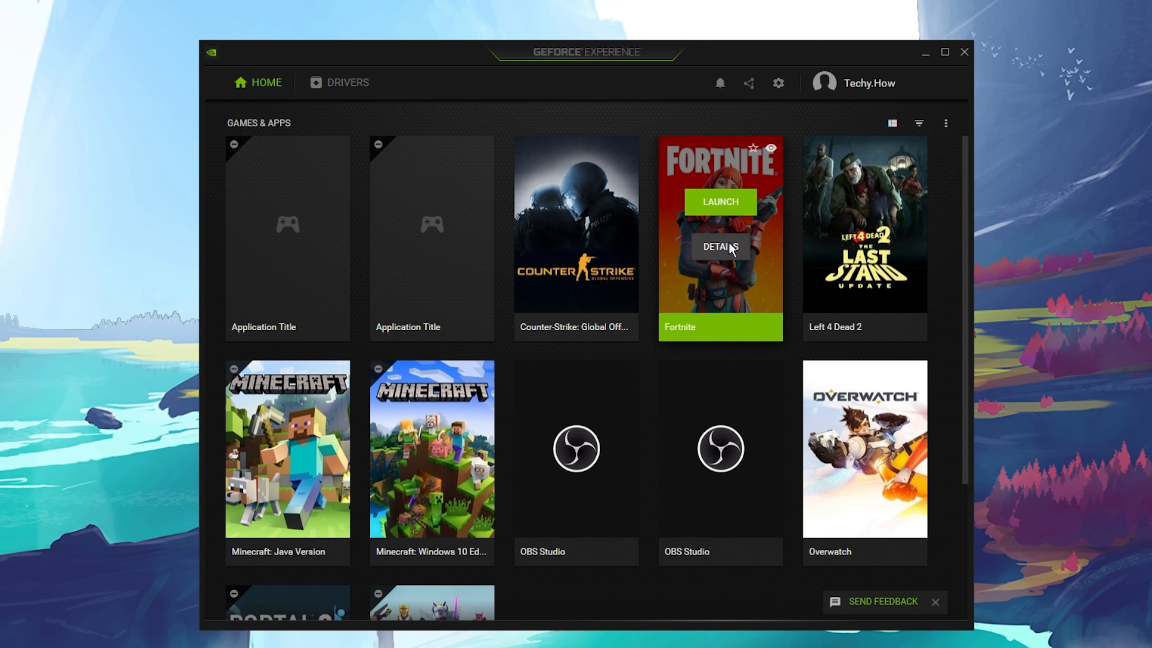
left_click(719, 246)
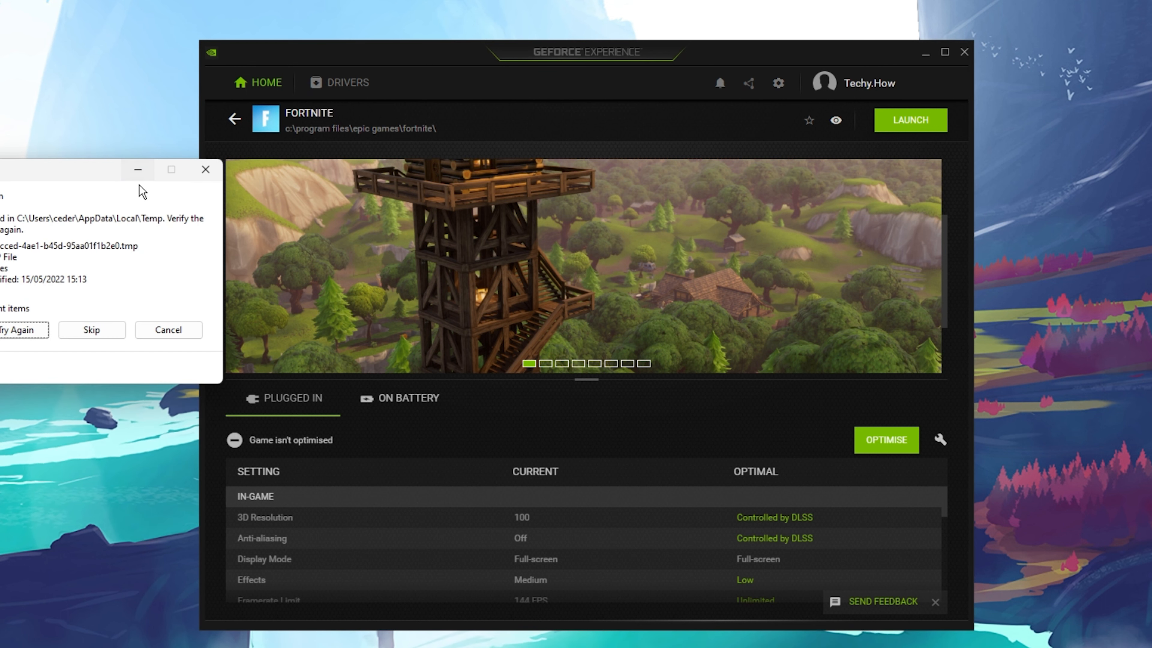
Step: Dismiss the temp-file error, confirm Fortnite's custom resolution is 3440x1440, and cancel without changes
left_click(19, 329)
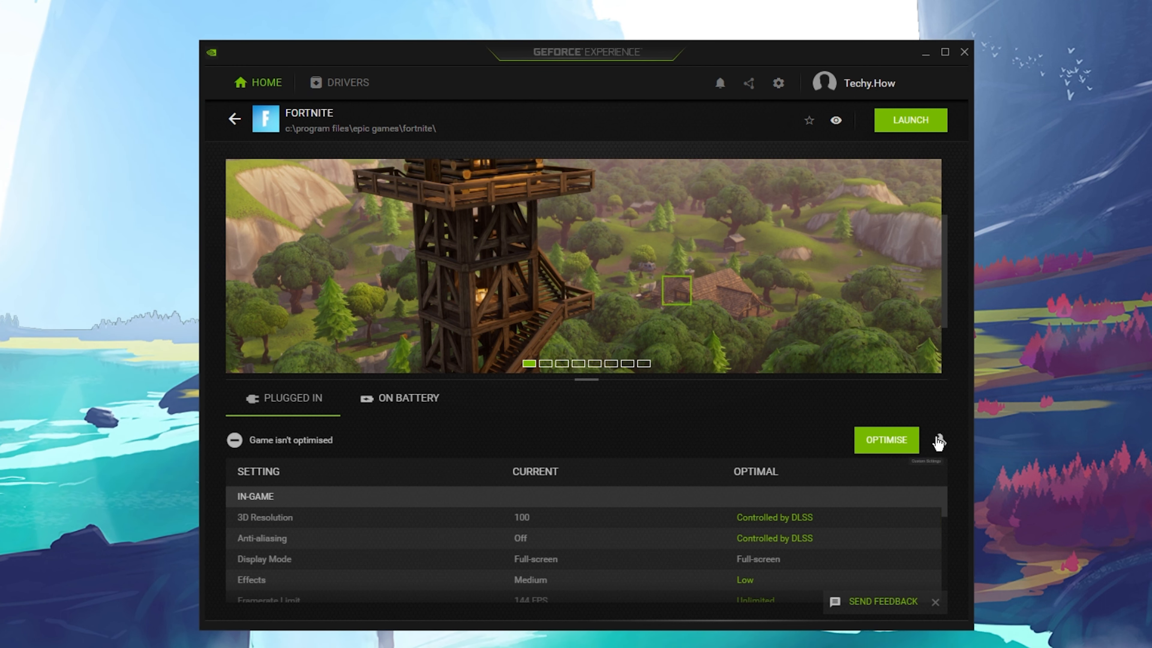
left_click(939, 440)
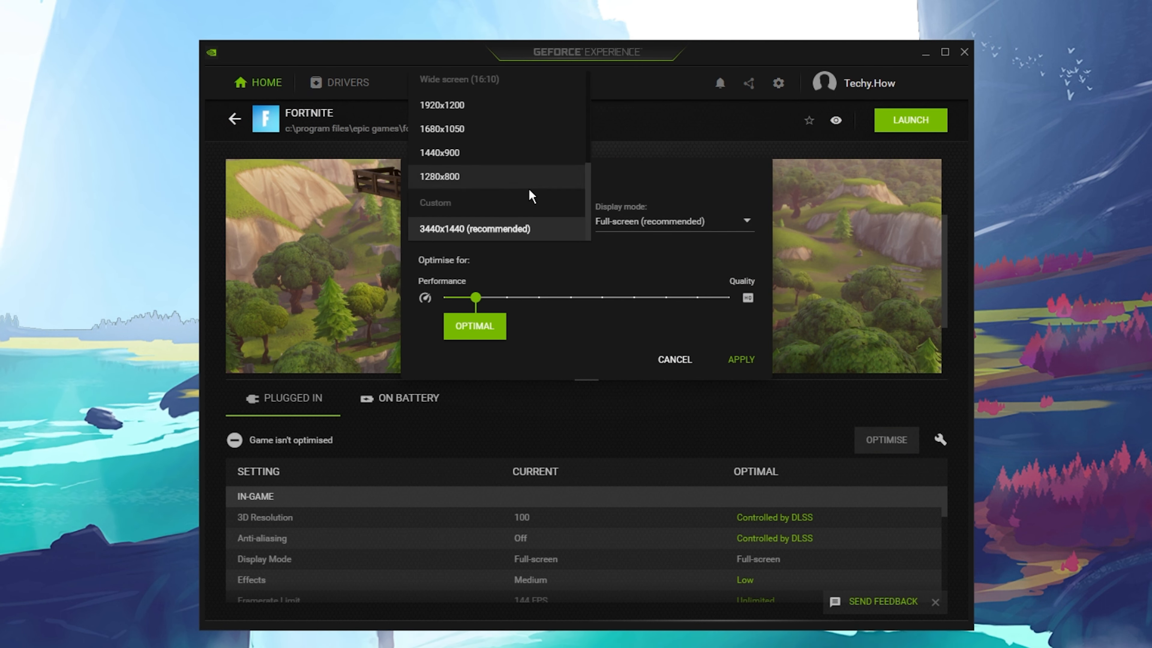
mouse_move(722, 248)
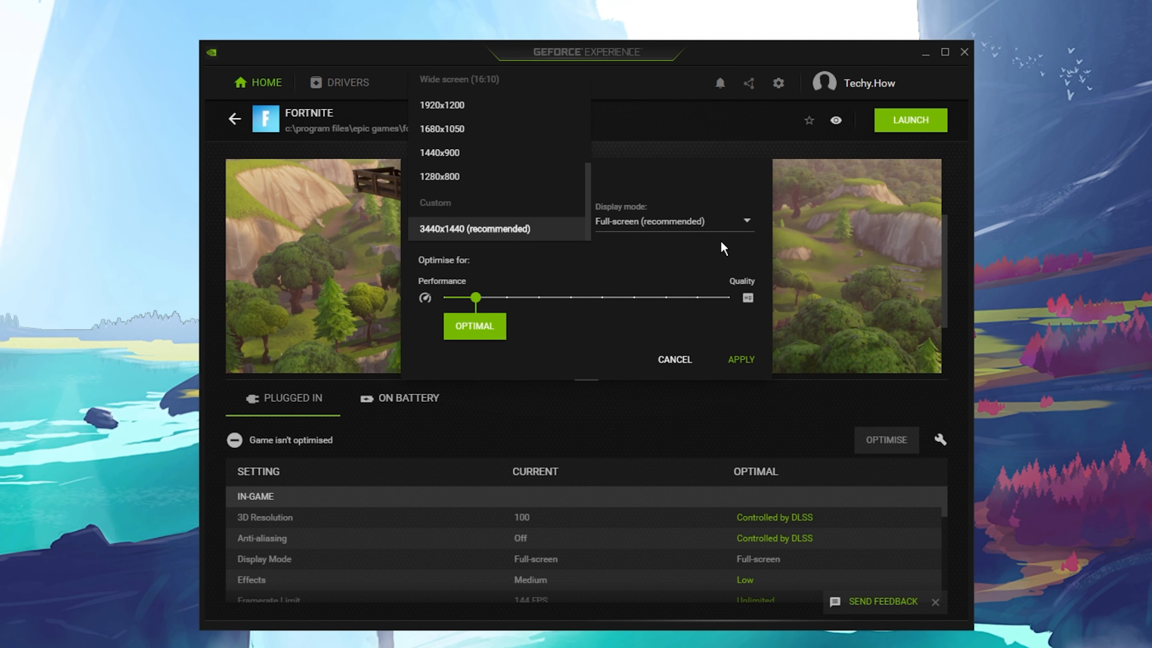
left_click(475, 228)
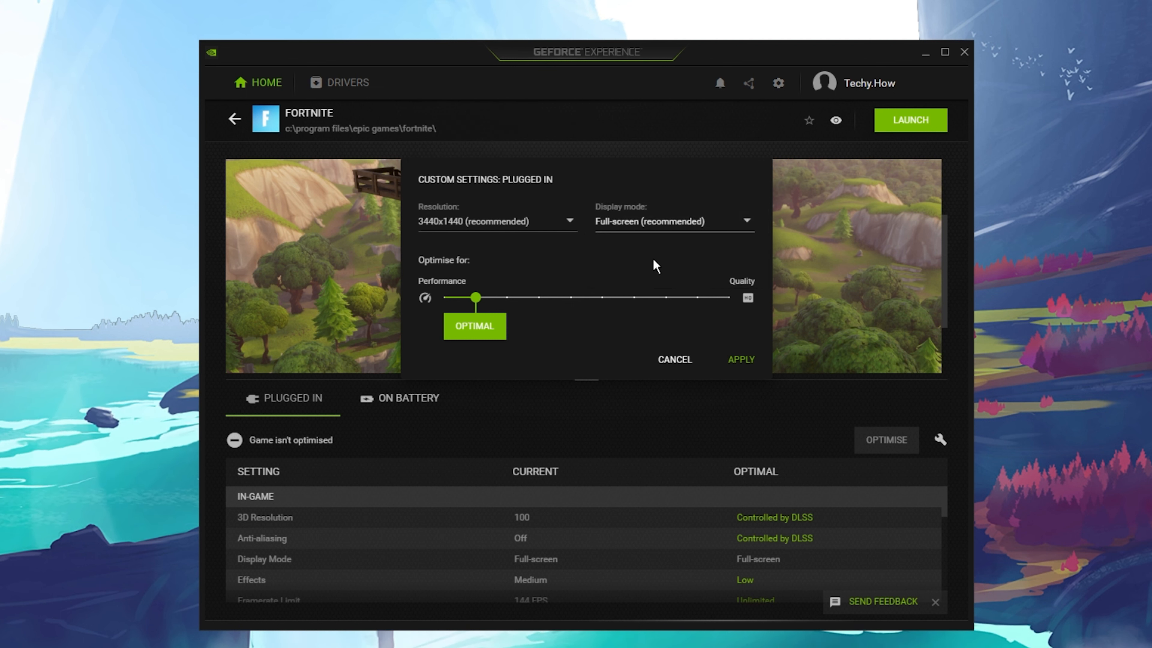
mouse_move(598, 259)
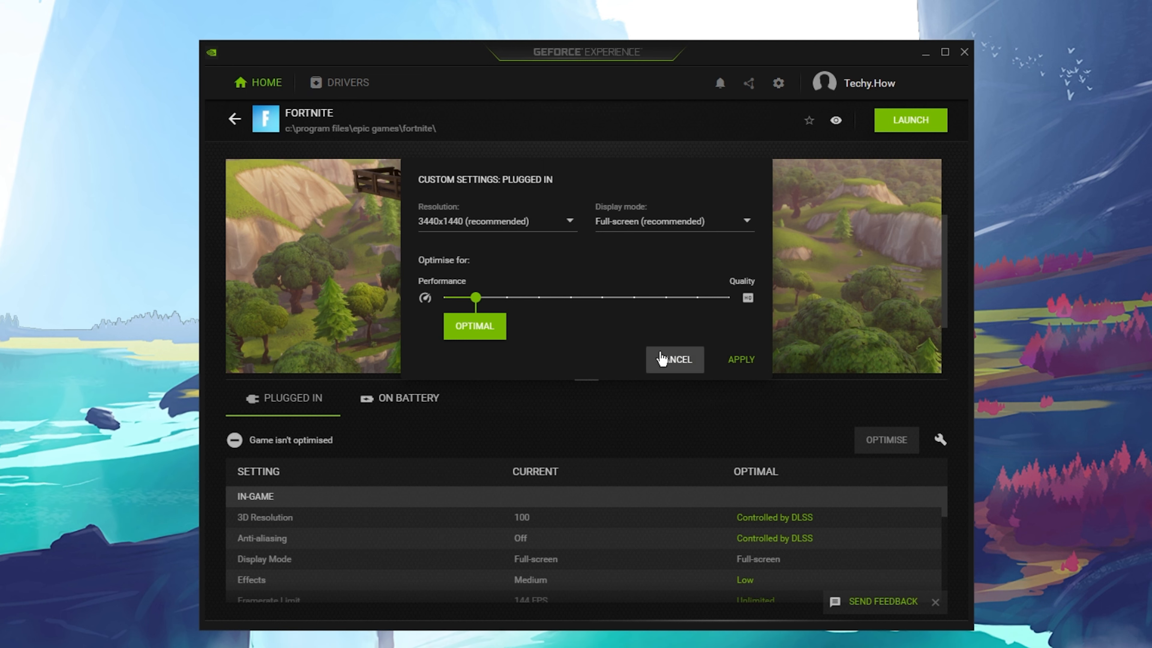
left_click(674, 362)
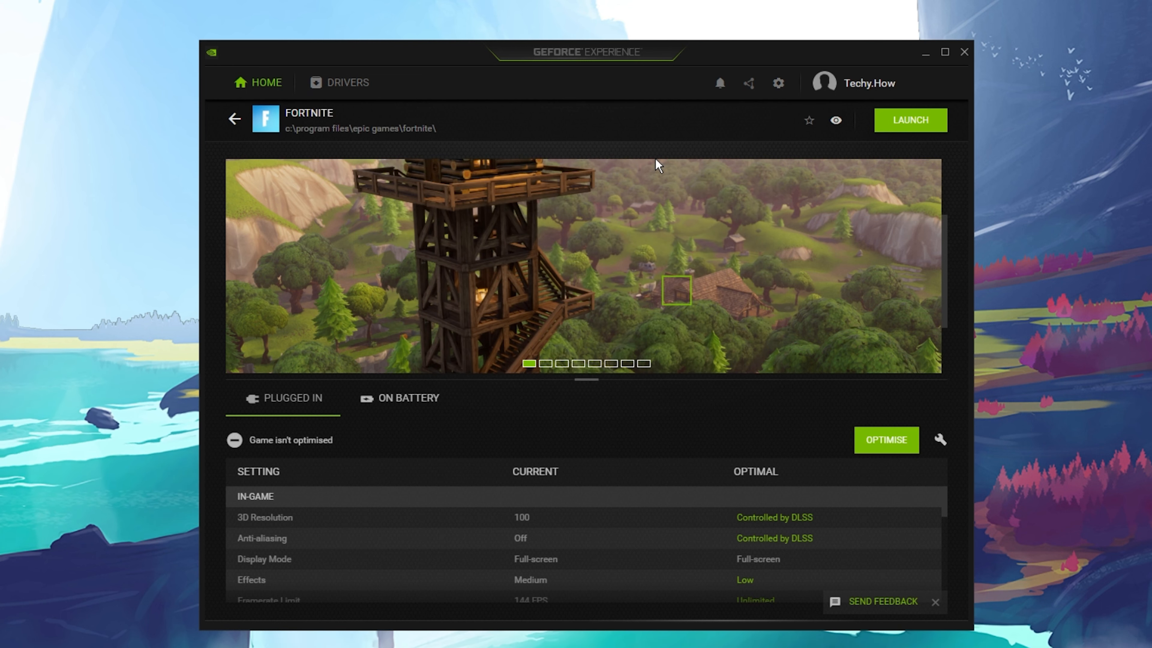
left_click(963, 52)
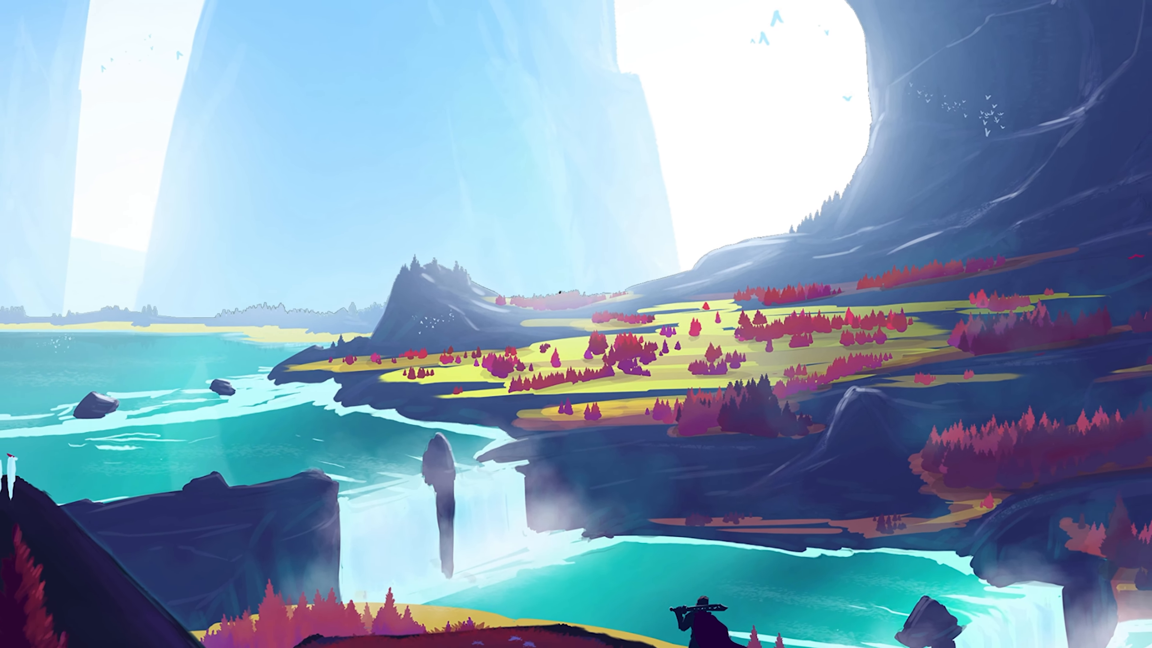